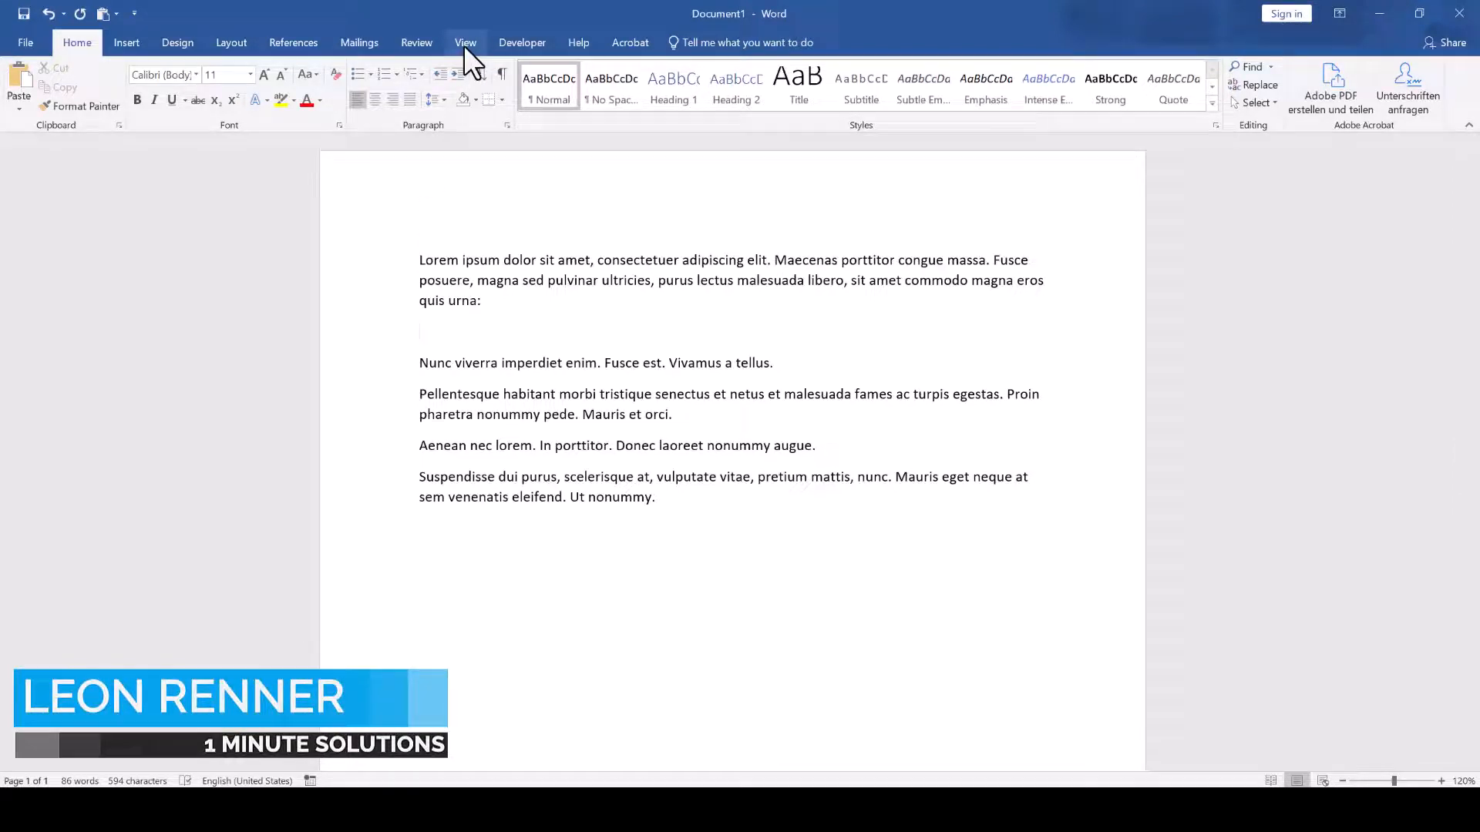
- Turn on the ruler from the View tab
click(464, 42)
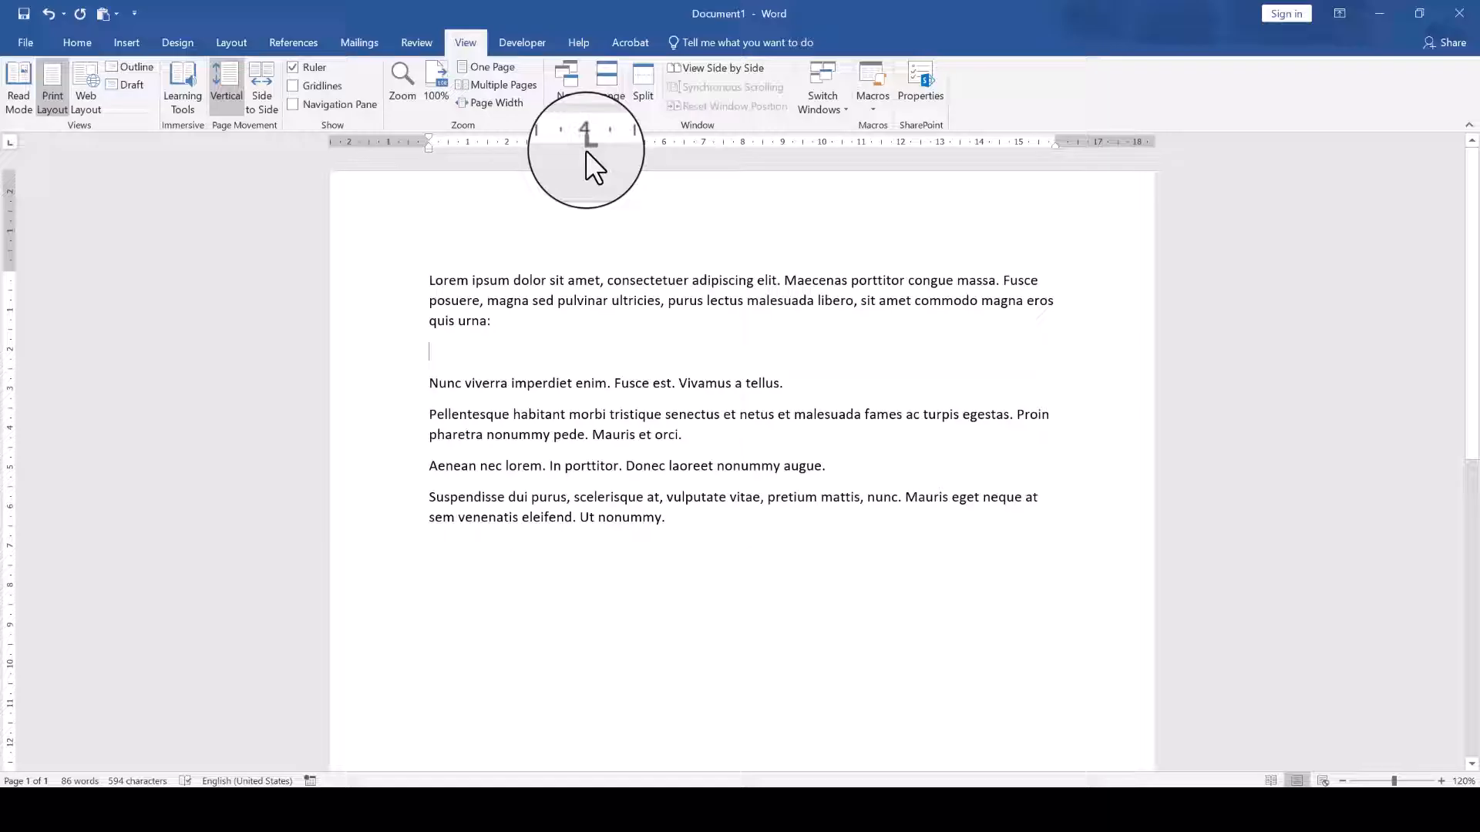
- Make the 4 cm tab stop on the empty line right-aligned
double_click(585, 142)
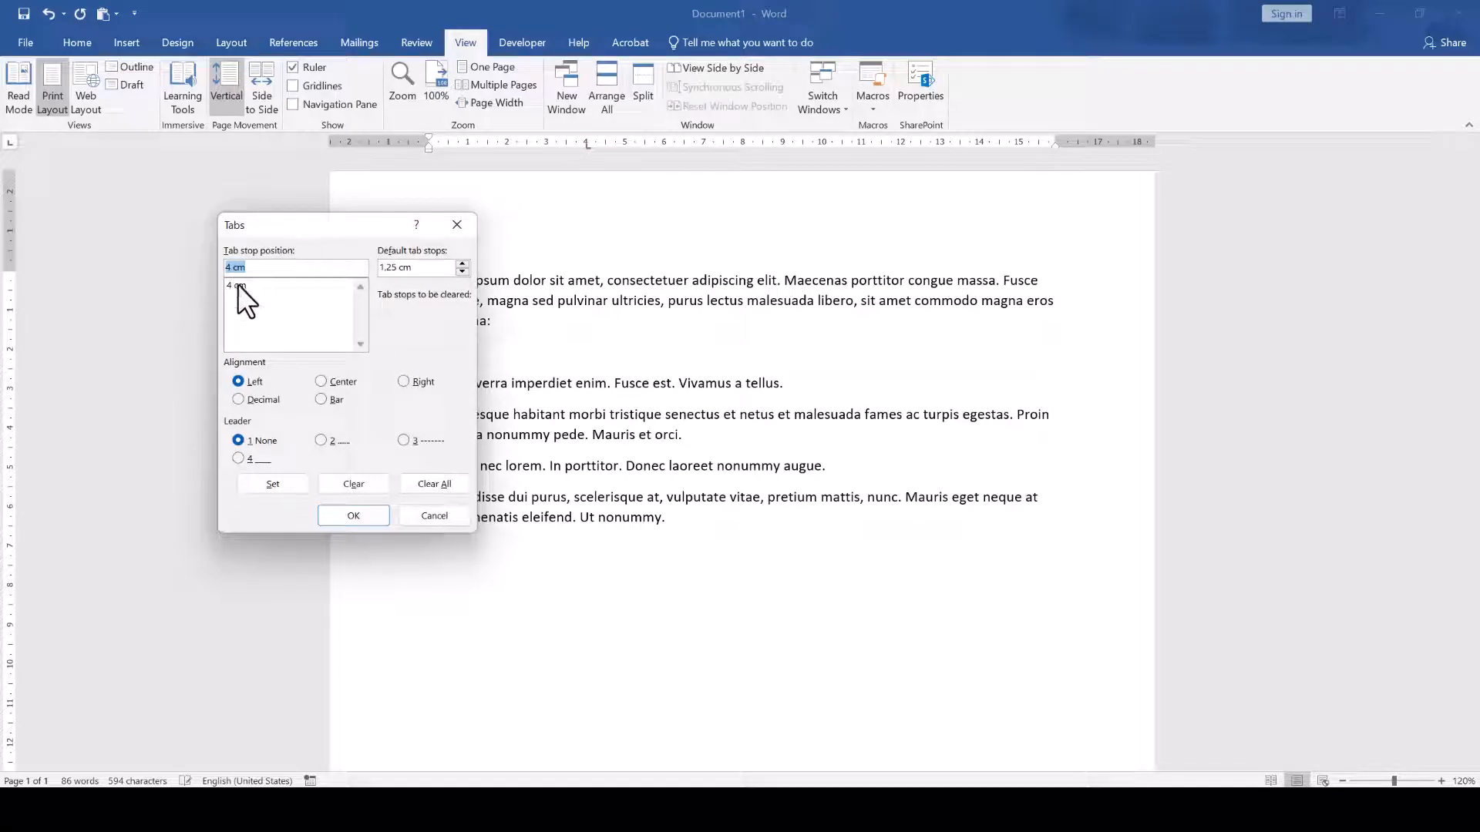
click(264, 286)
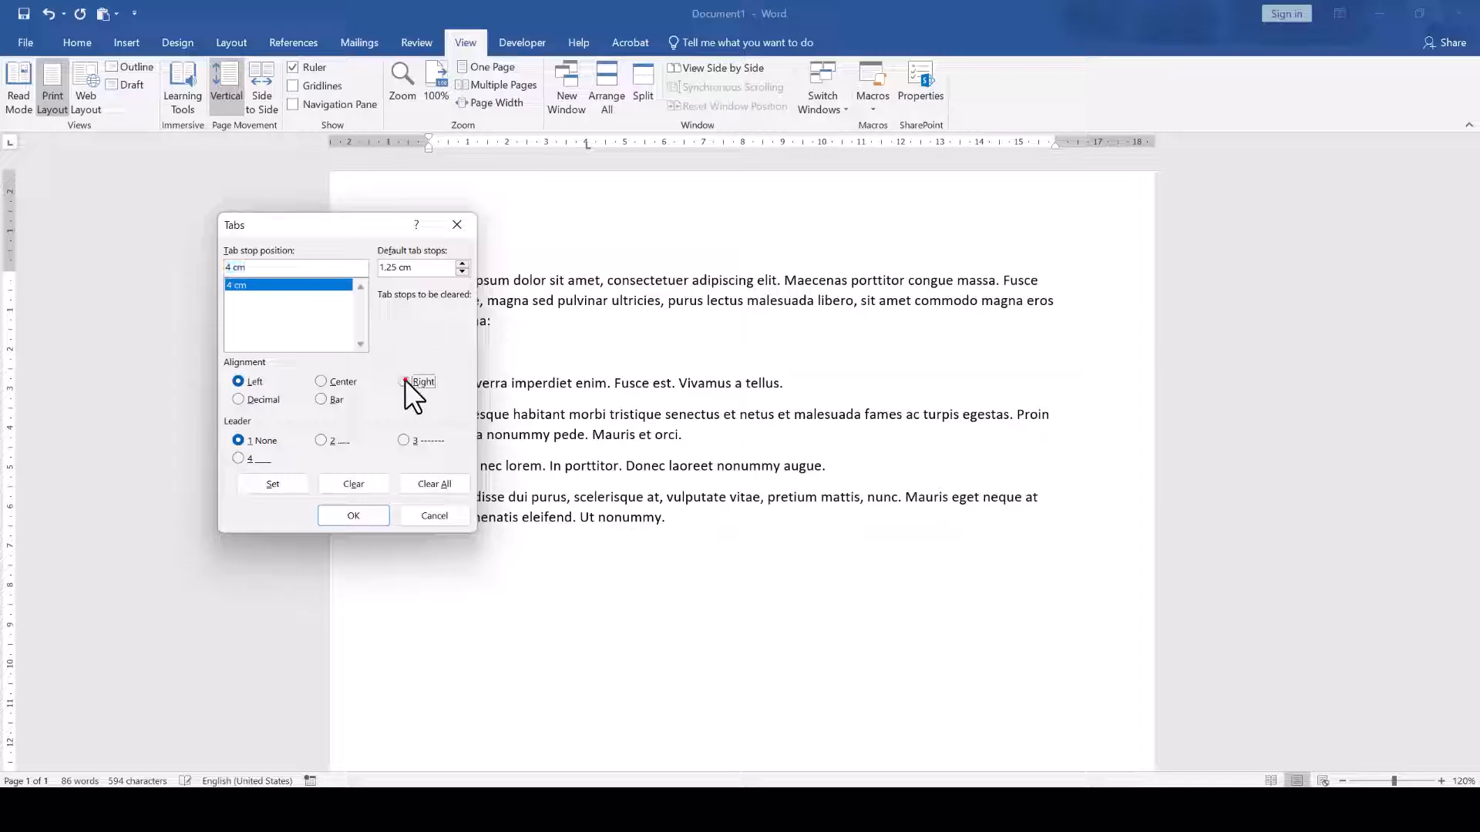
click(404, 382)
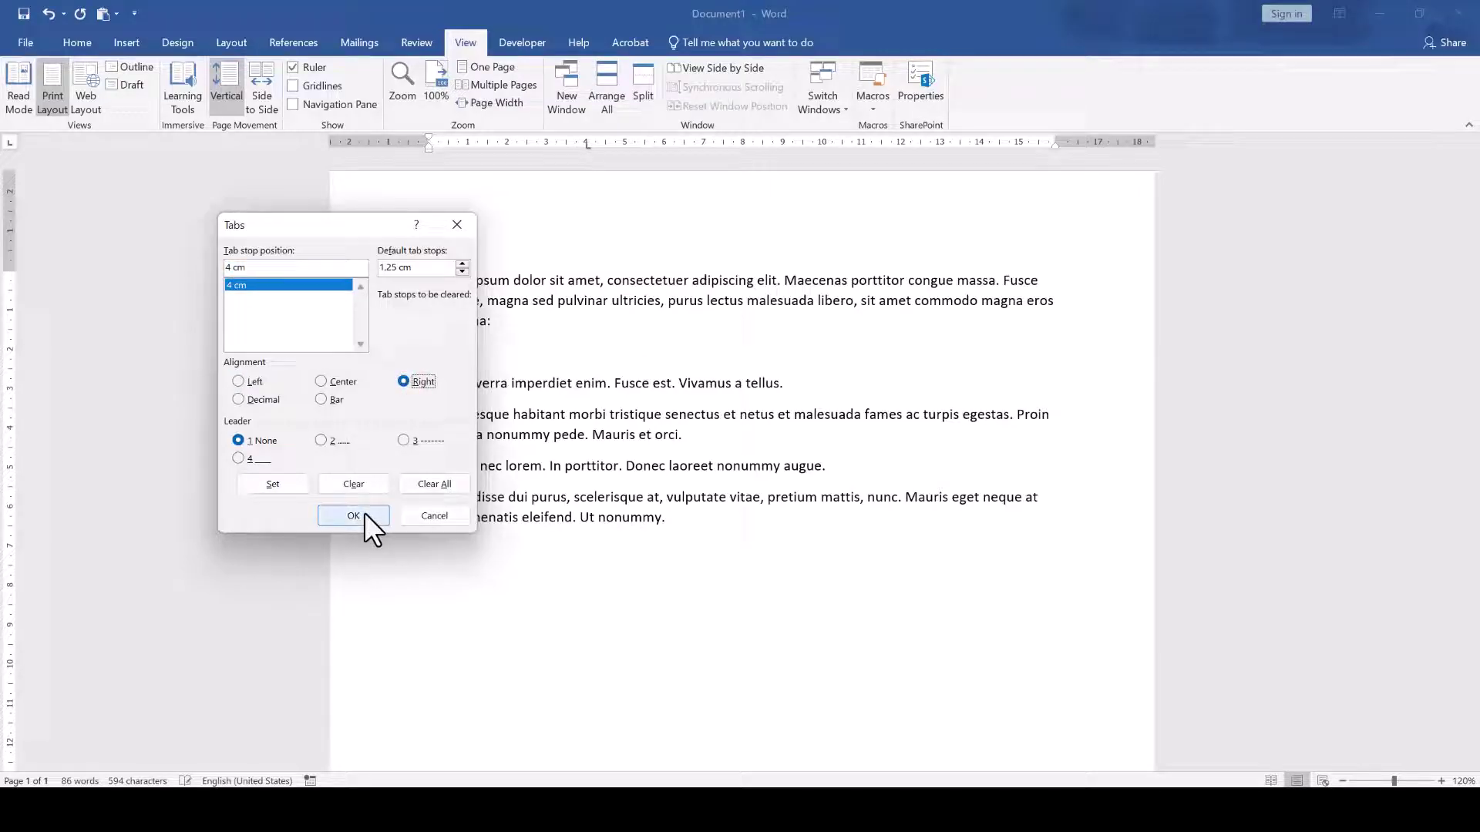
click(353, 516)
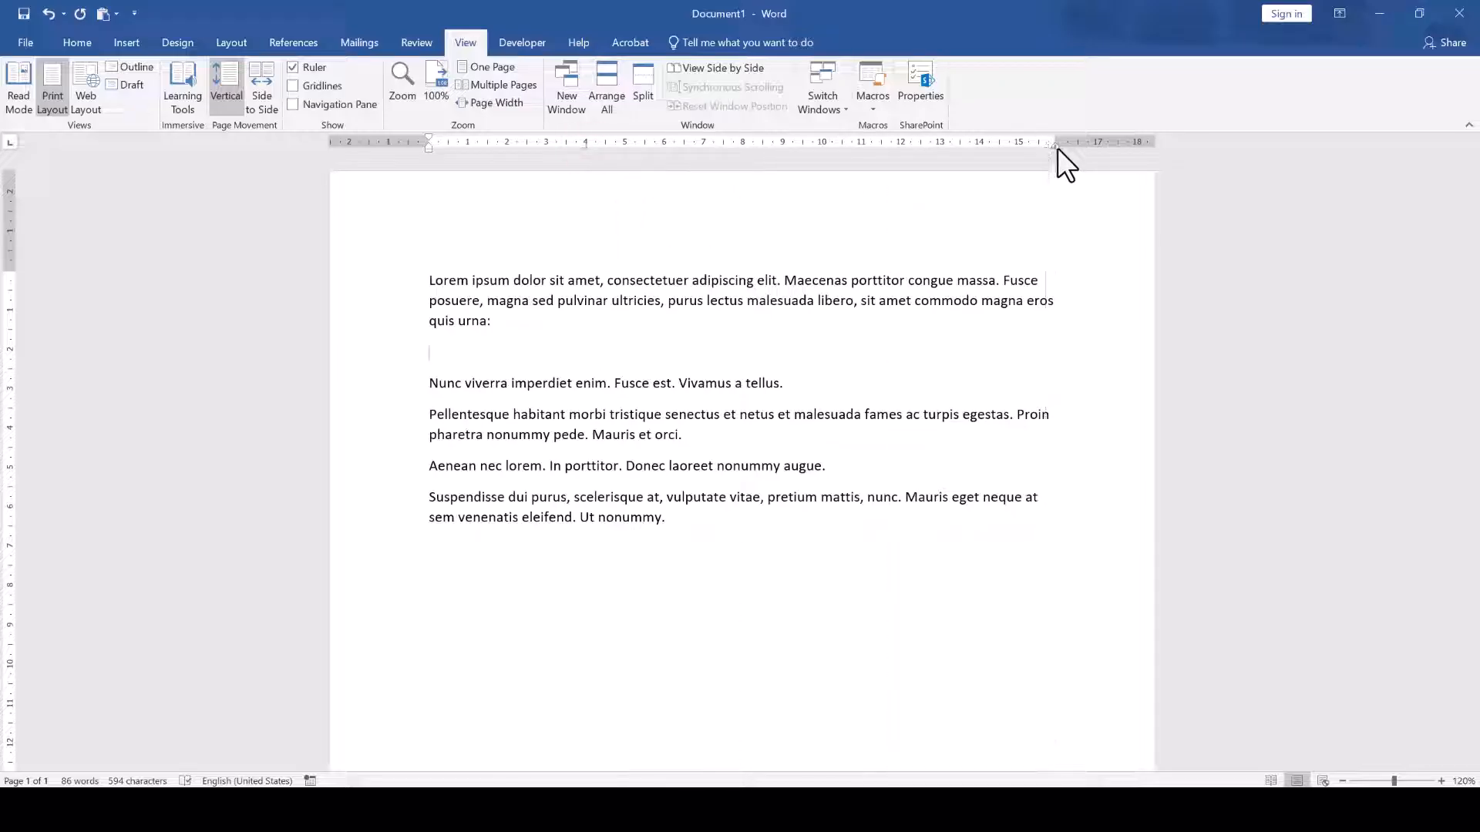
mouse_move(440, 355)
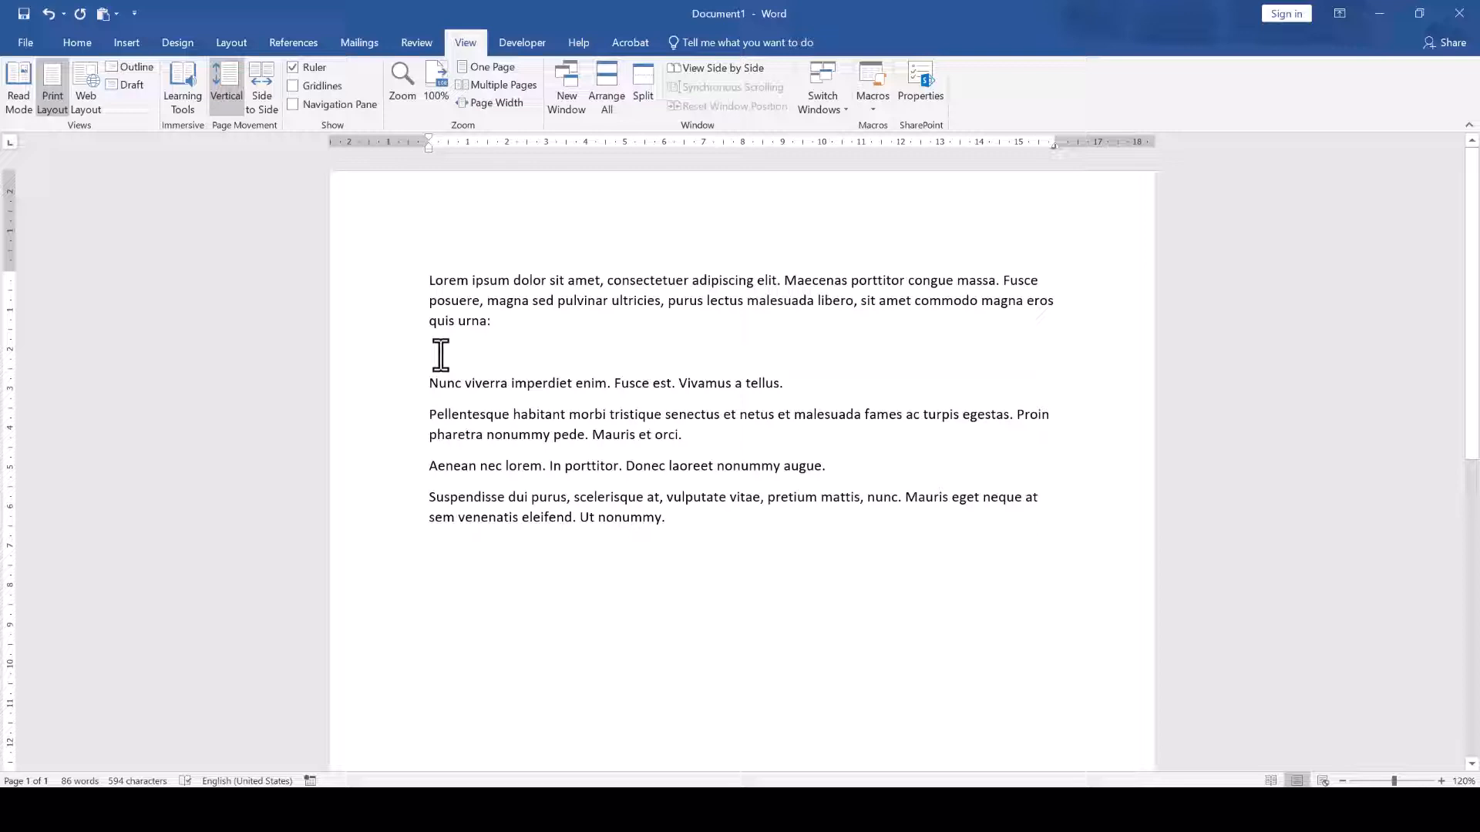
- Type 'Left aligned' and 'Right aligned' separated by a tab on the line
text(Left aligned)
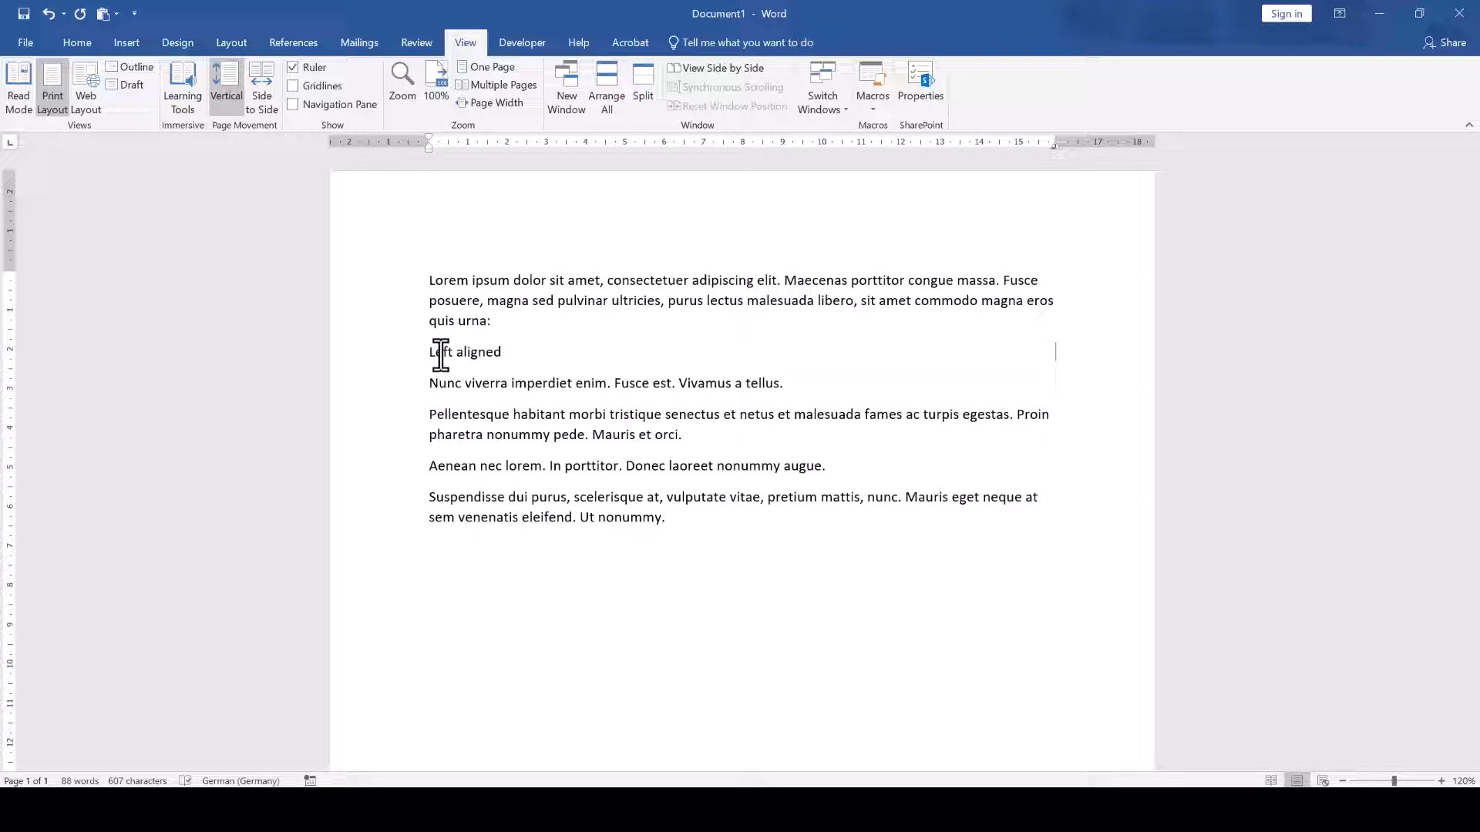
text(Right align)
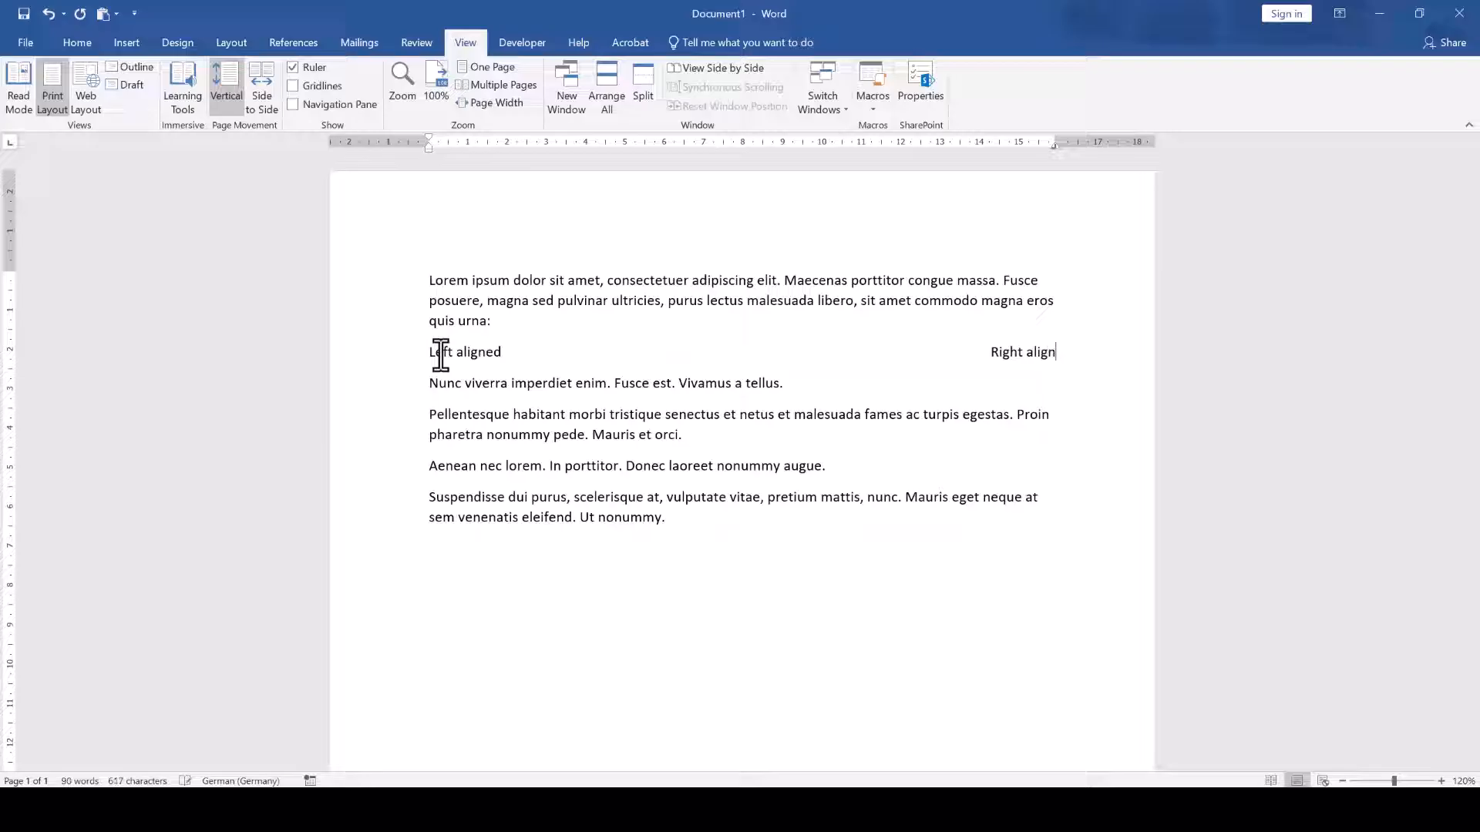
text(ed)
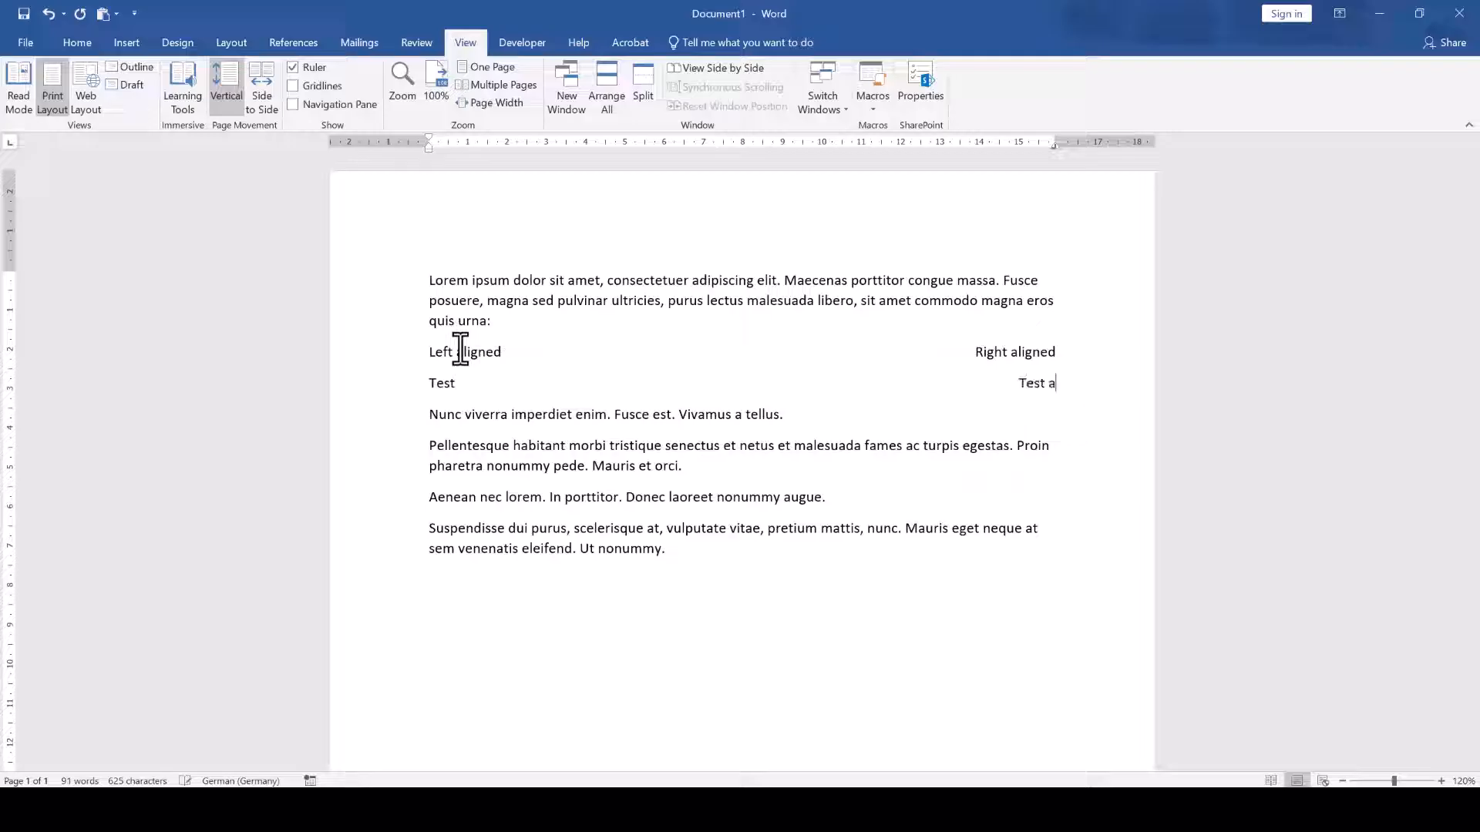
- Finish 'Test again' and clear the 15.92 cm right tab stop from that line
text(gain)
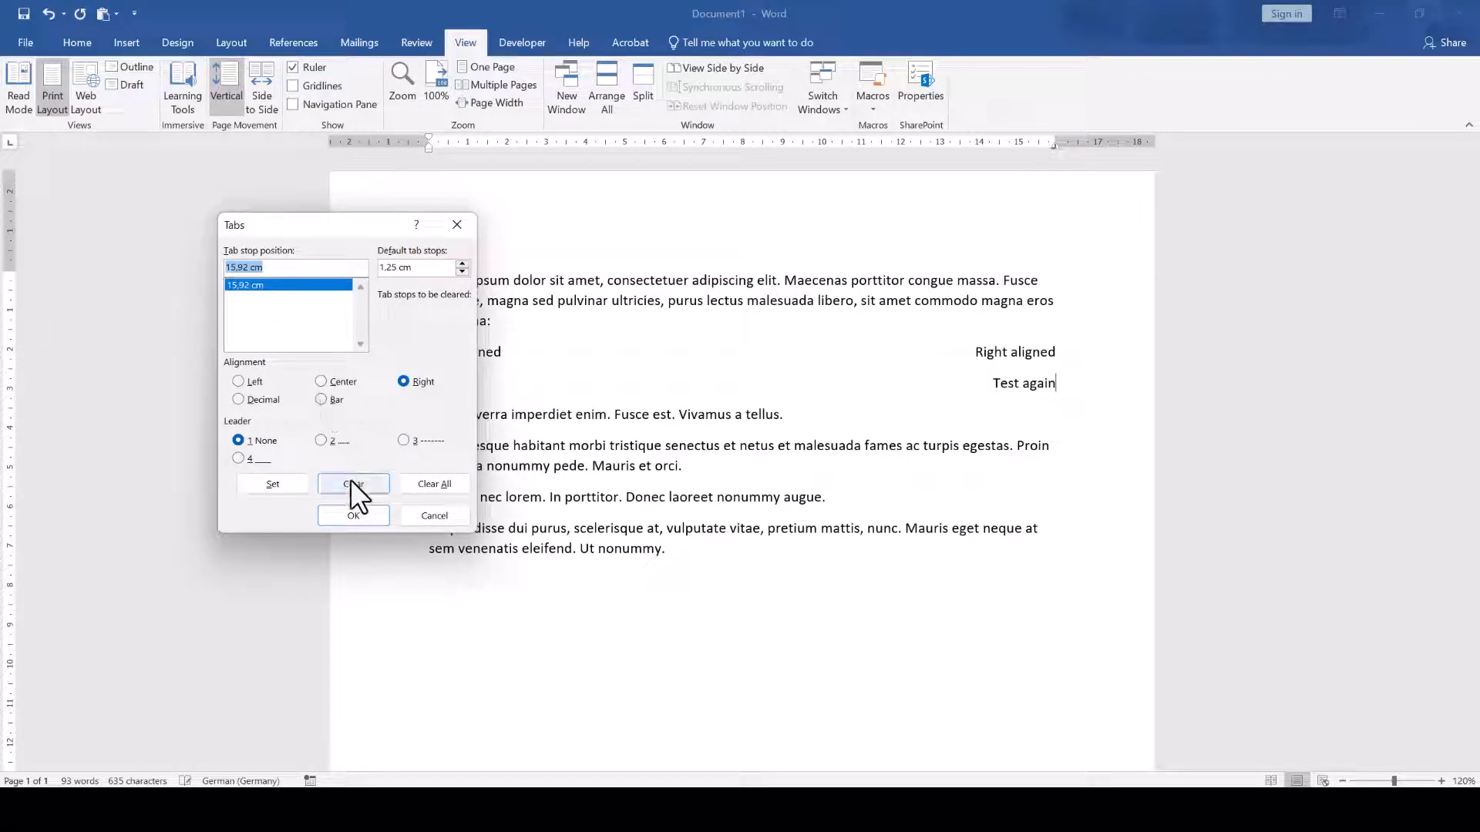
click(352, 516)
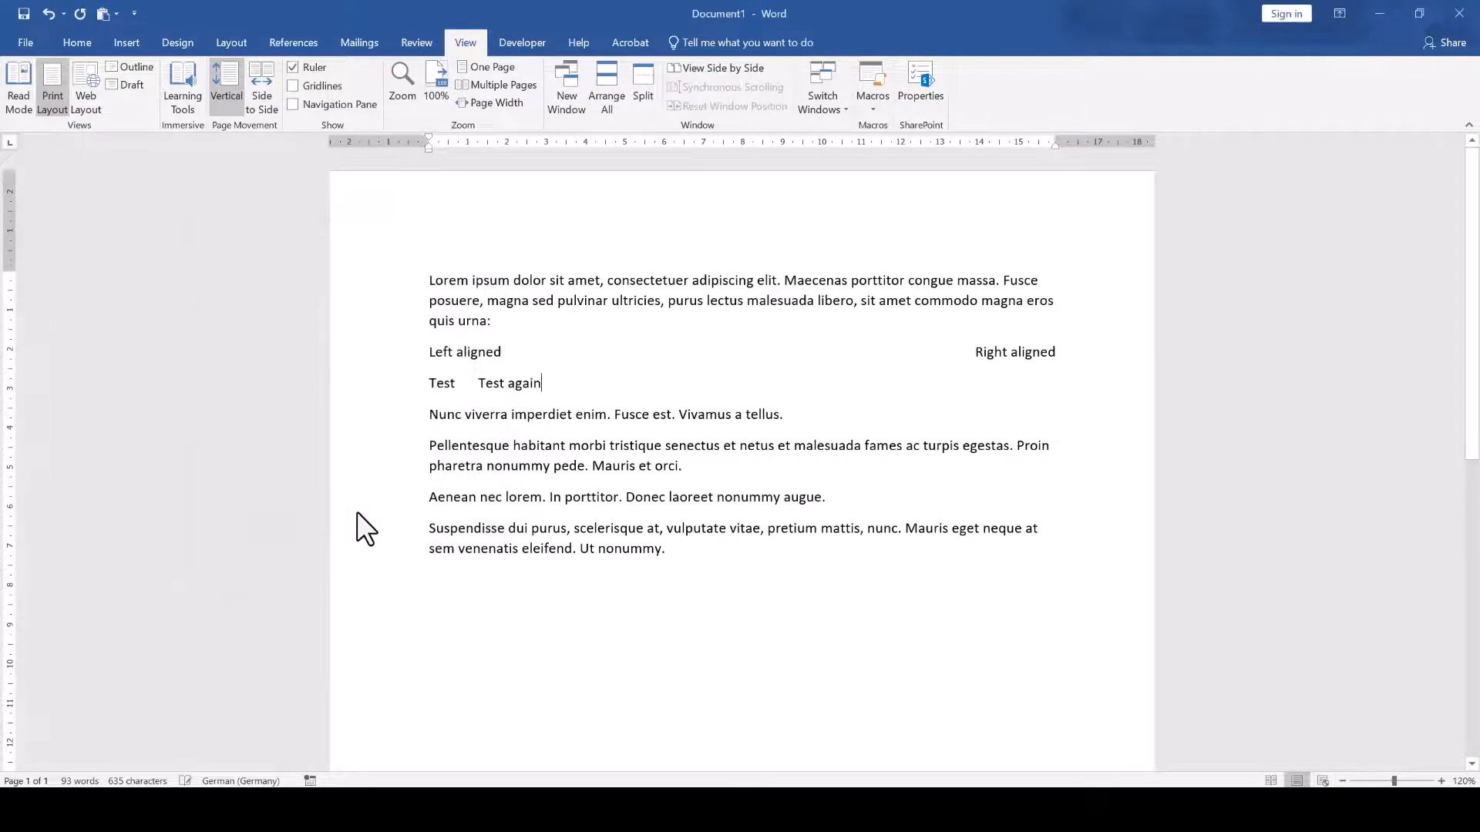
- Open Tabs settings for the 'Test again' line via Home's Paragraph dialog
click(77, 43)
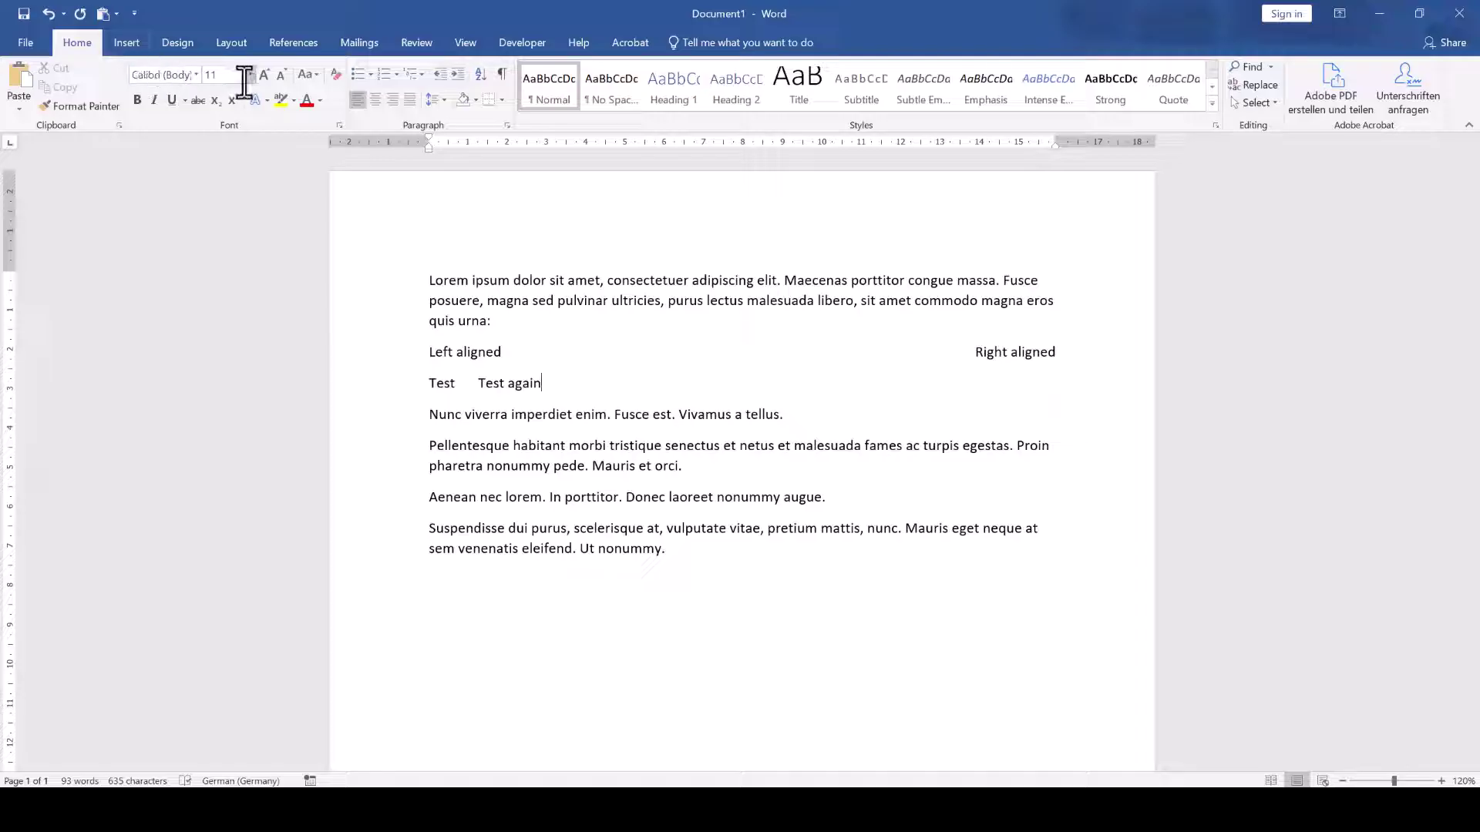
mouse_move(507, 125)
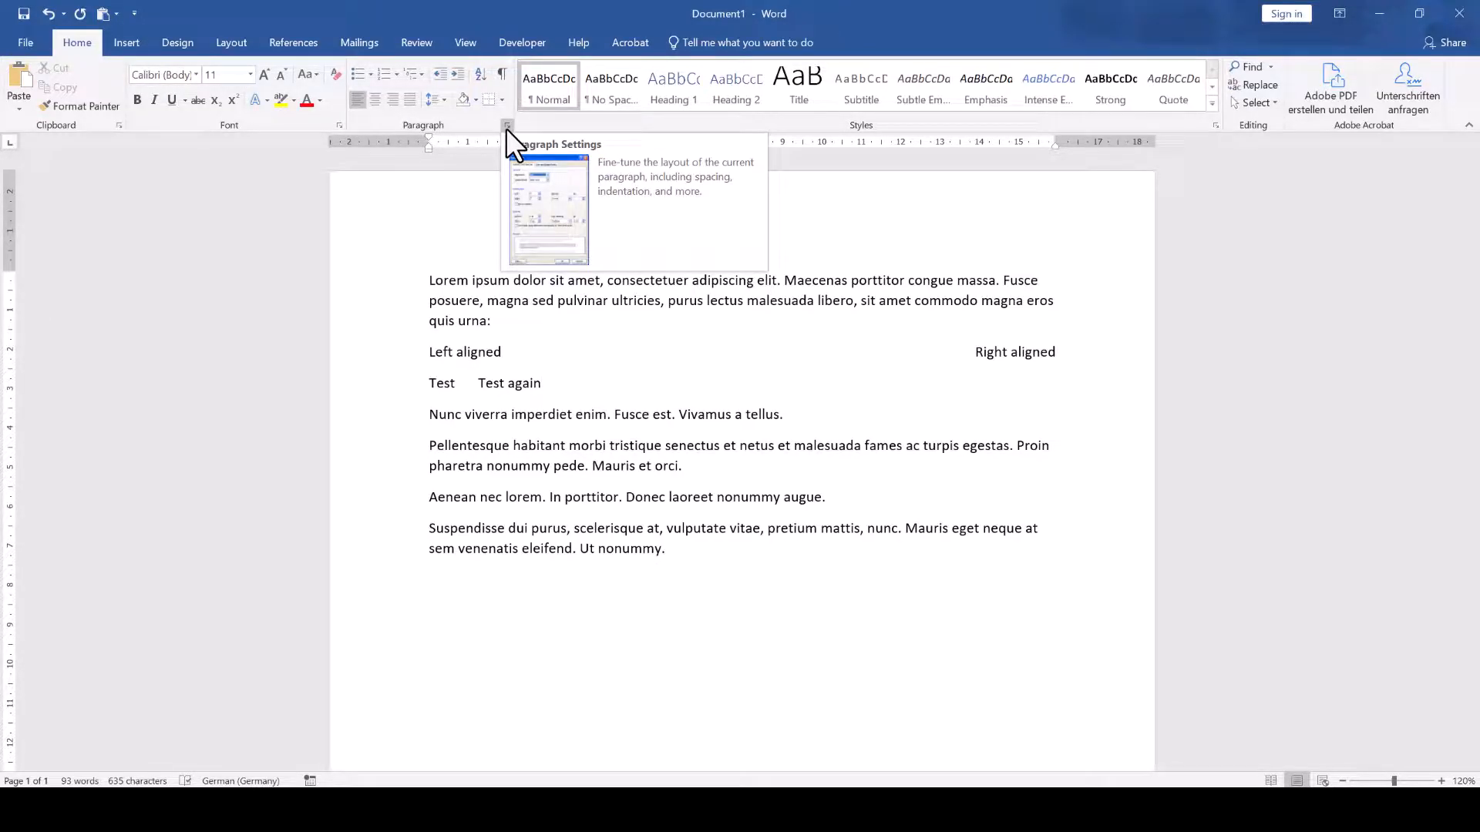
click(507, 125)
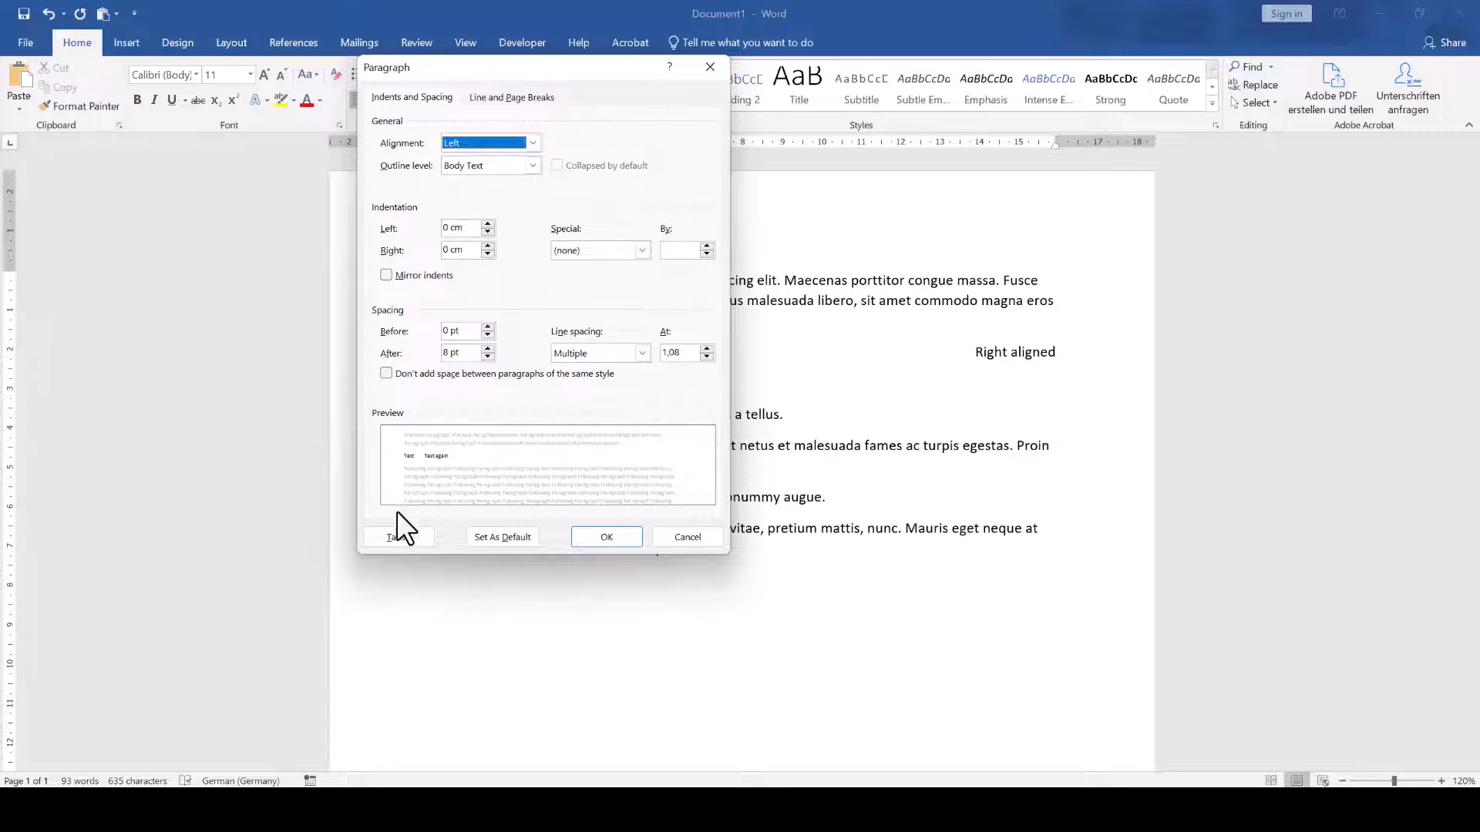
click(396, 537)
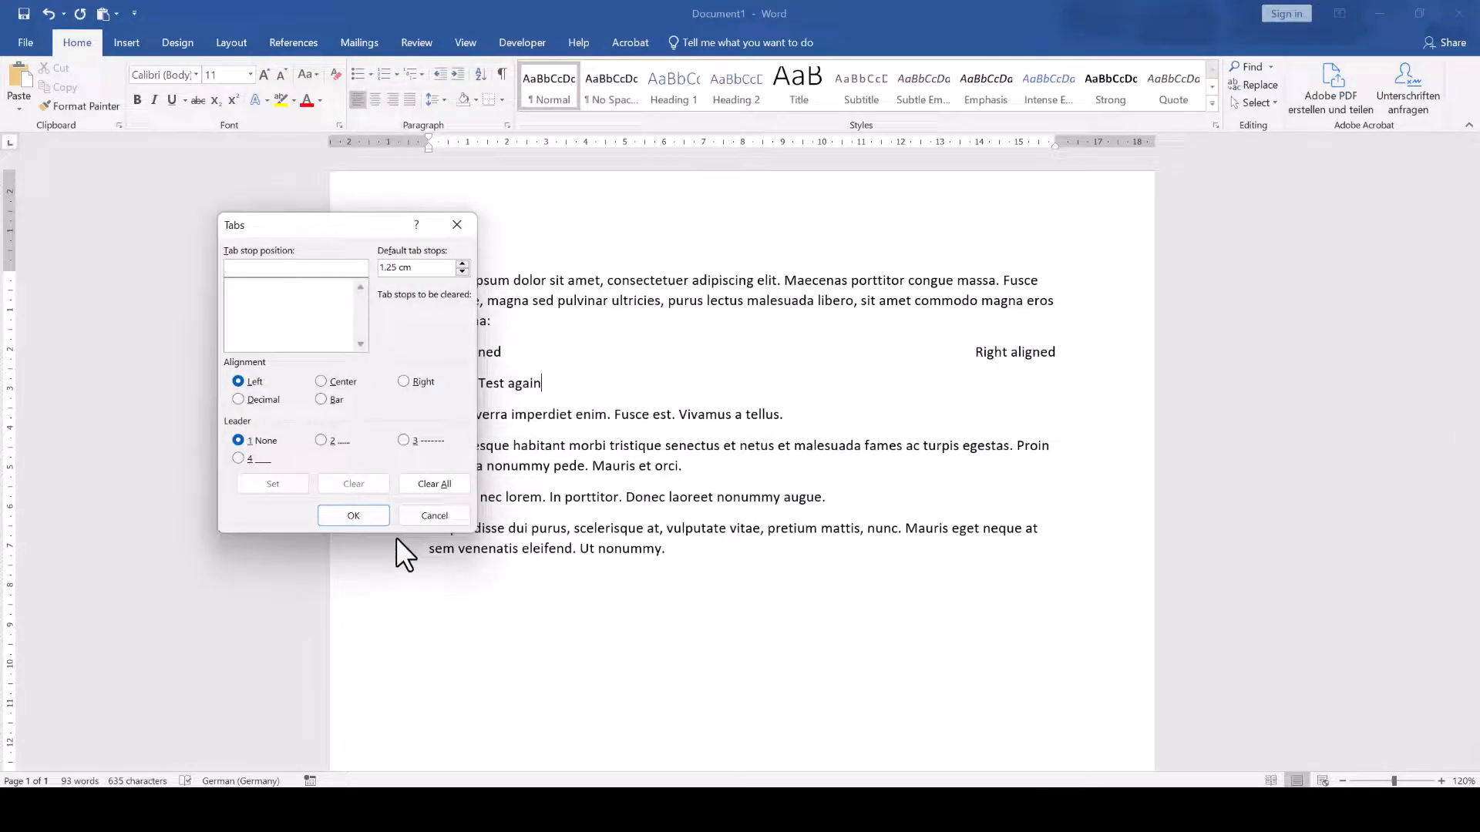